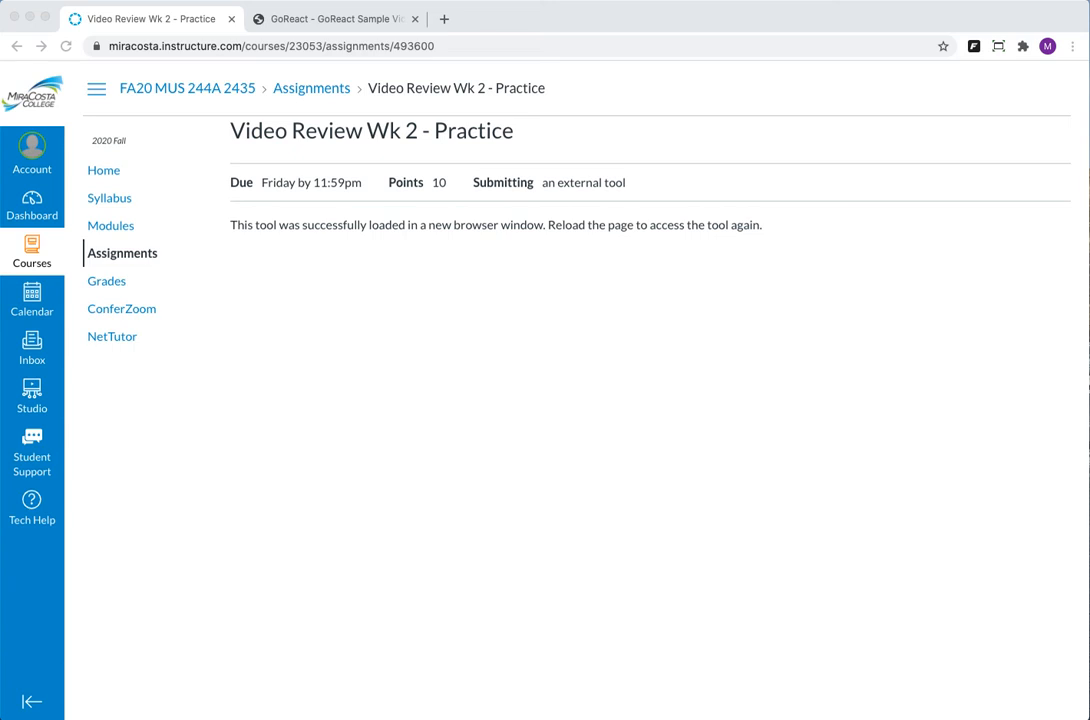
{"action": "mouse_move", "coordinate": [410, 716]}
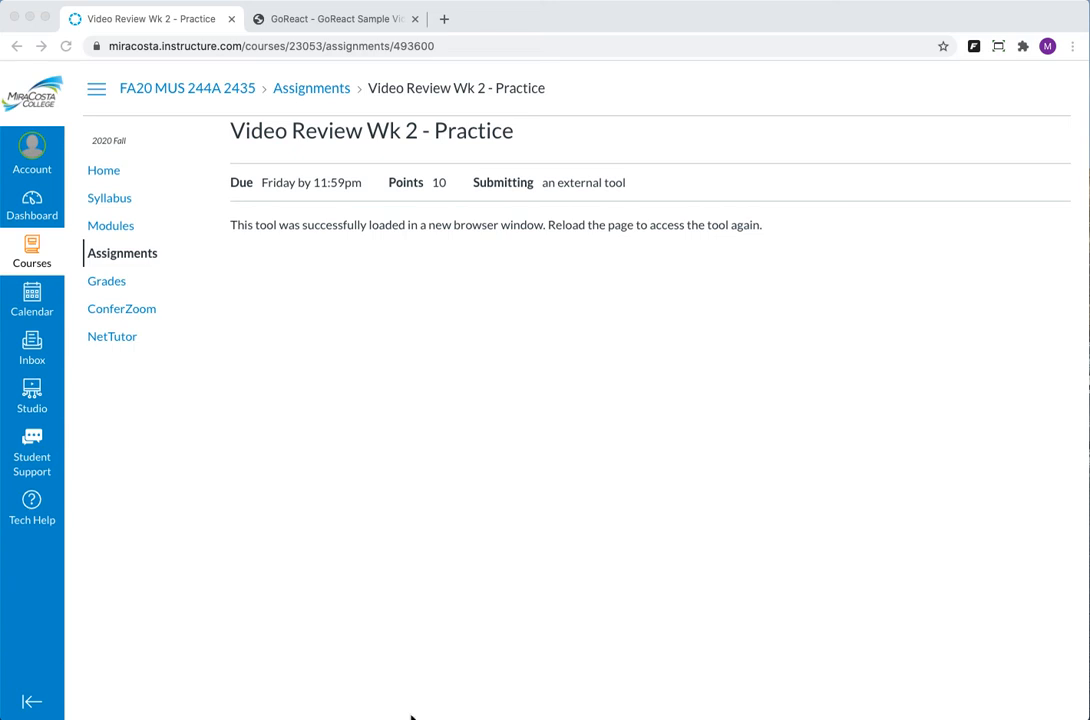
{"action": "mouse_move", "coordinate": [421, 508]}
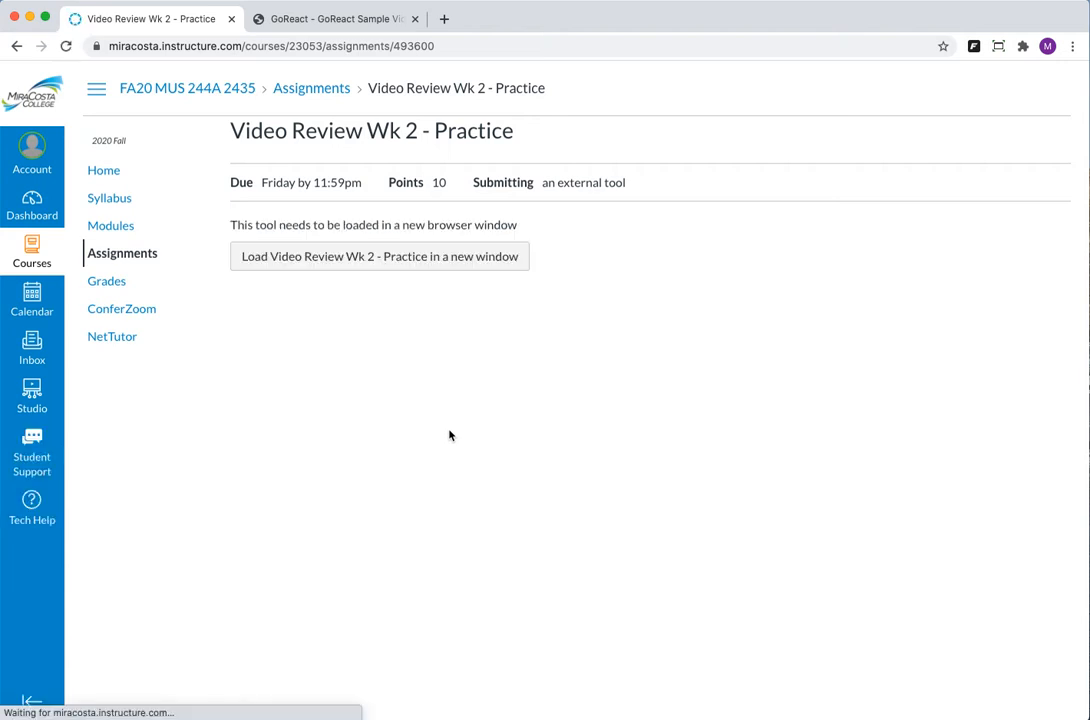
Launch the Video Review Wk 2 - Practice assignment in GoReact in a new window.
{"action": "left_click", "coordinate": [379, 256]}
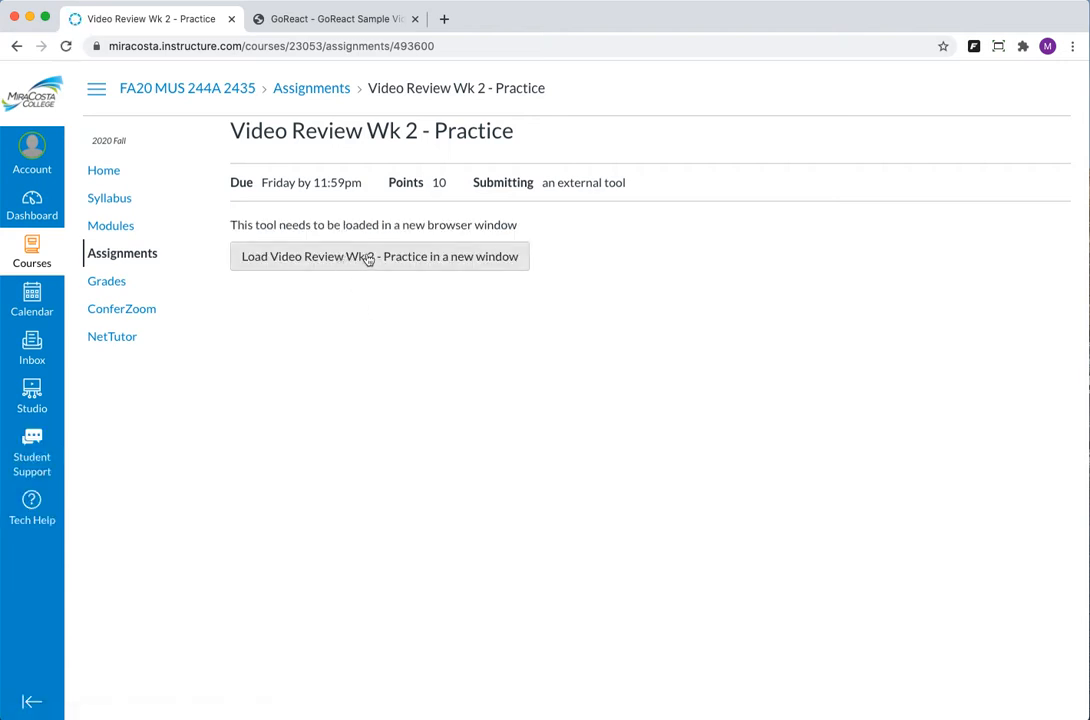
{"action": "left_click", "coordinate": [379, 256]}
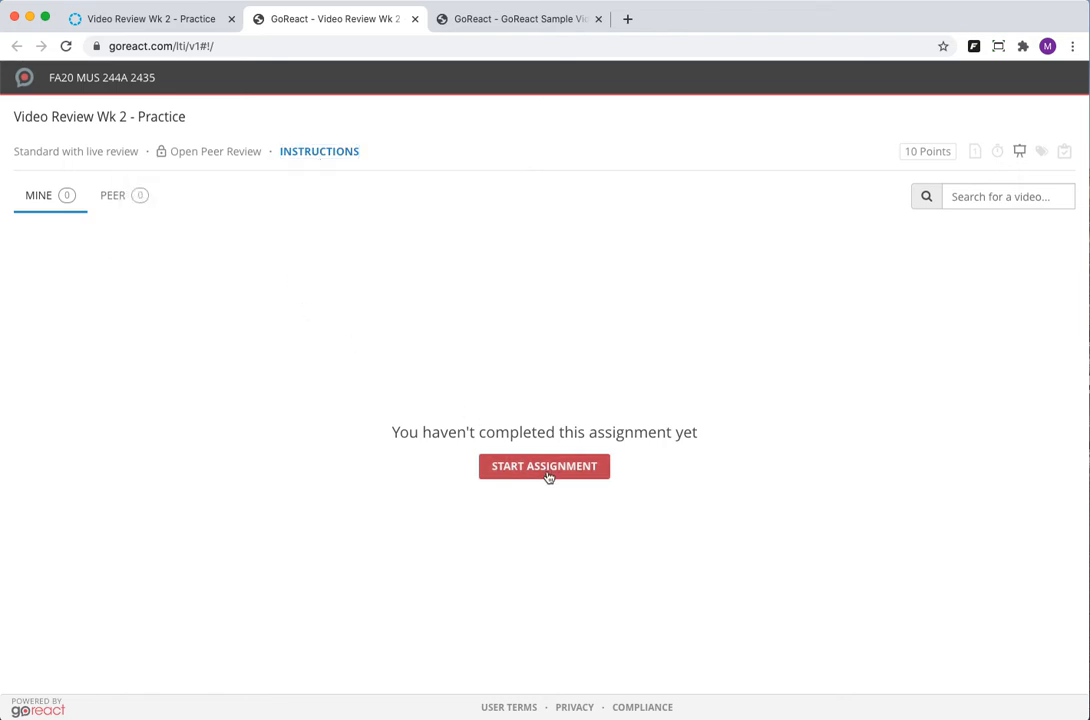
Start a submission titled 'Master Class Video - Mellow Tone' and begin a video upload.
{"action": "left_click", "coordinate": [544, 466]}
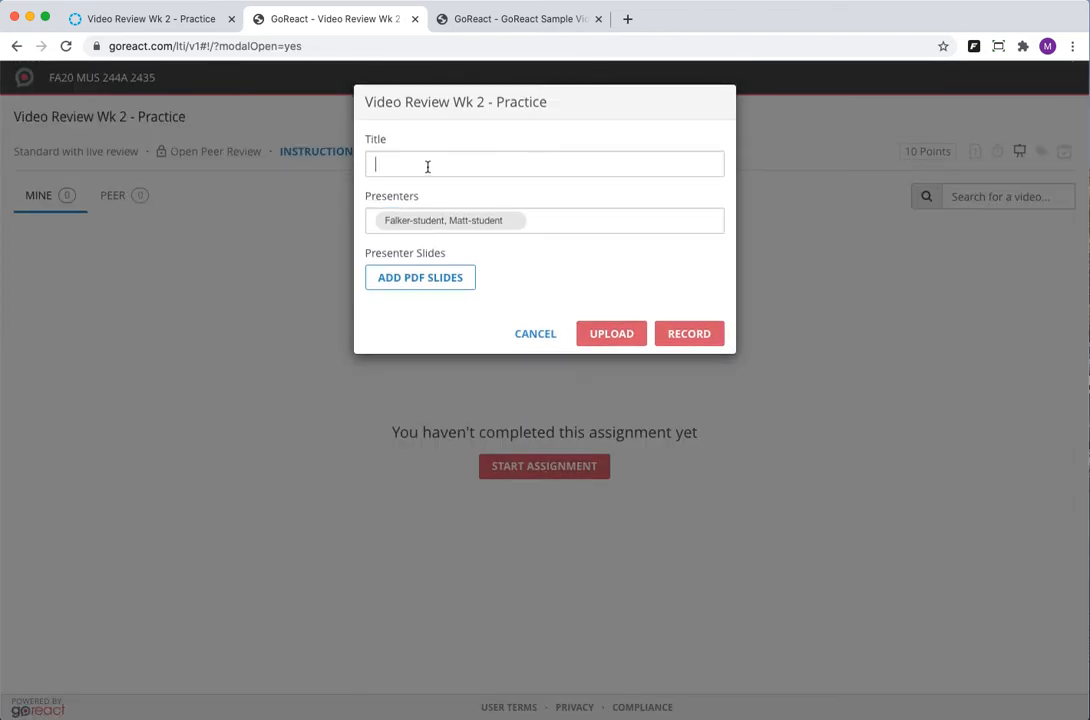
{"action": "type", "text": "Master Class Video - Mellow Tone"}
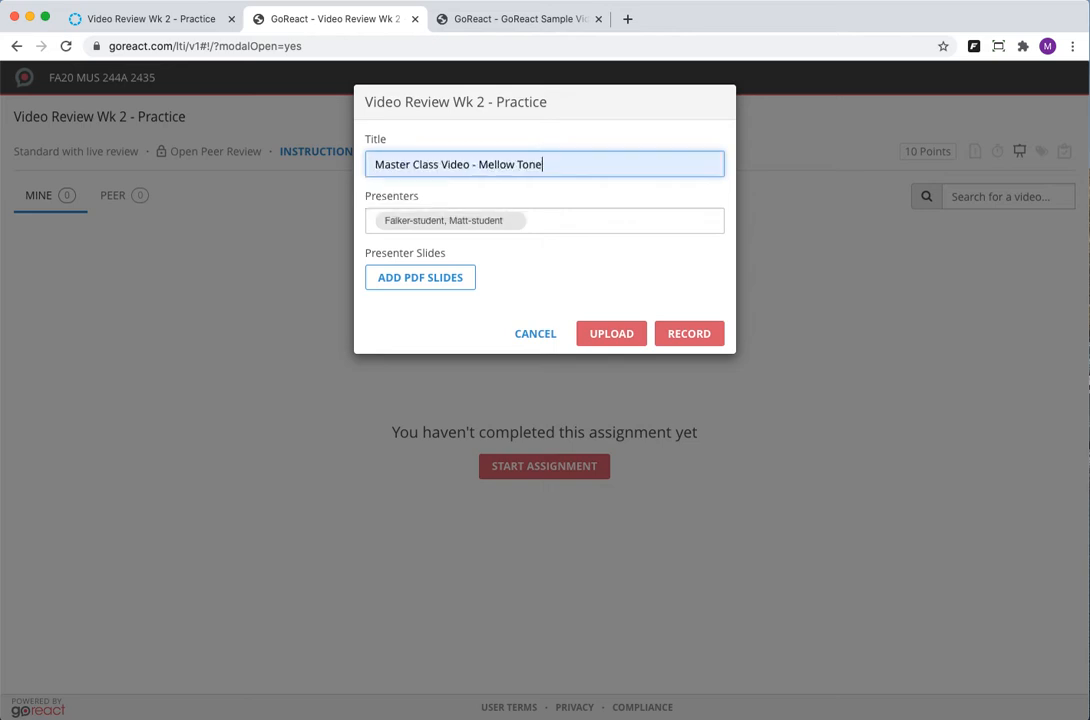
{"action": "mouse_move", "coordinate": [433, 272]}
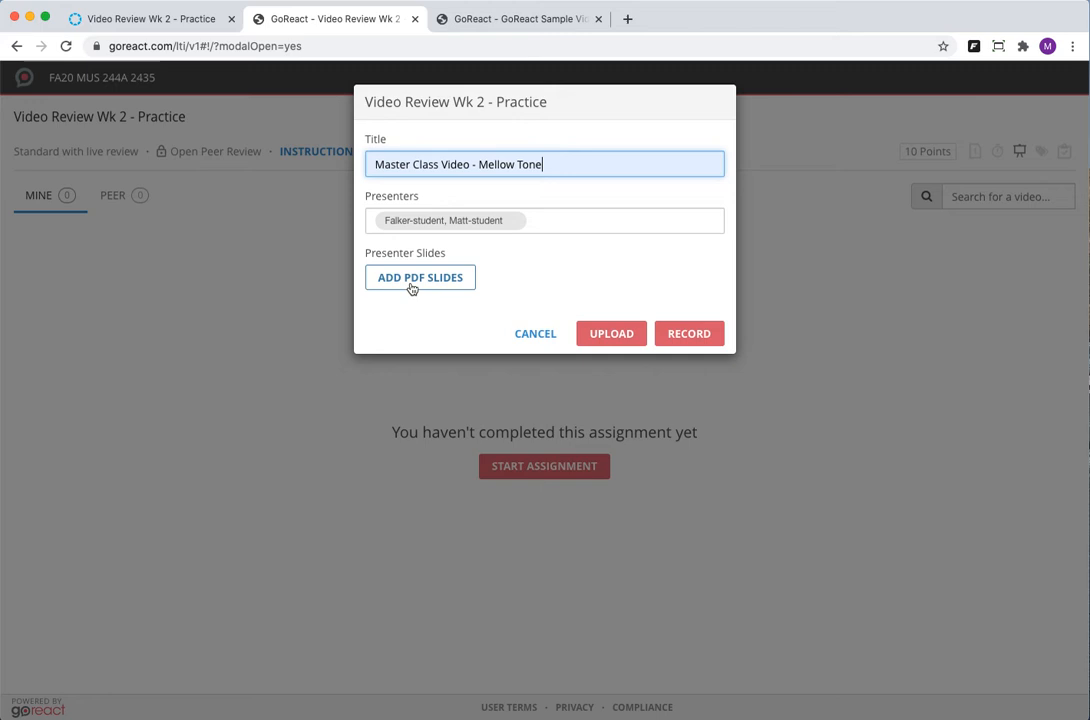
{"action": "mouse_move", "coordinate": [413, 289]}
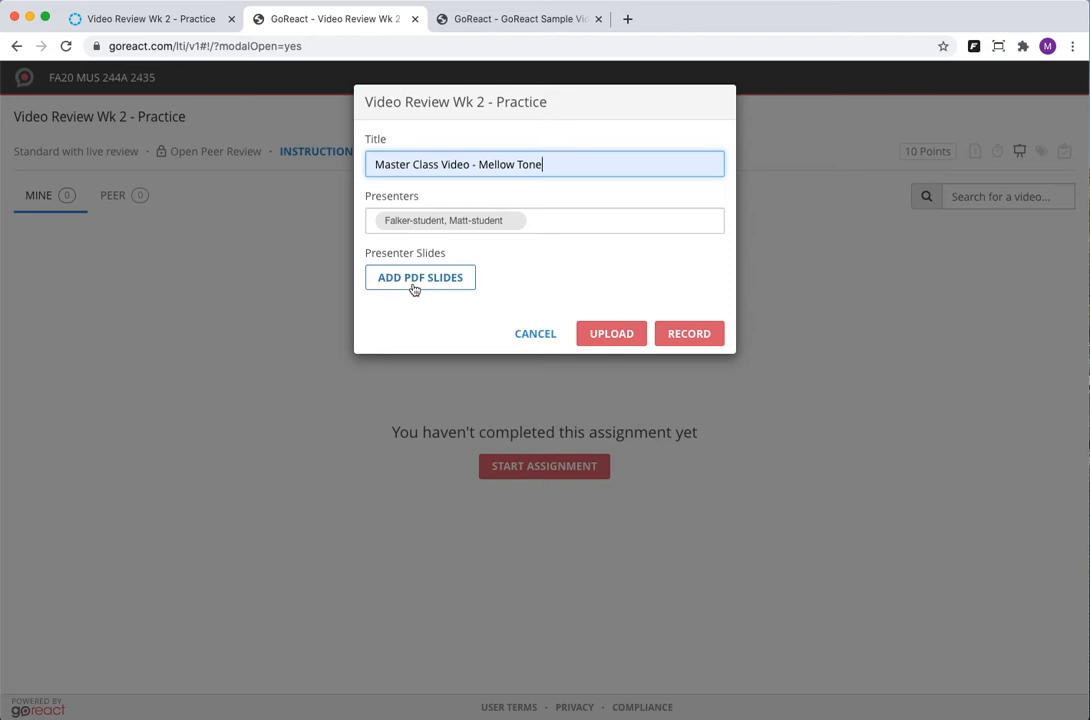
{"action": "mouse_move", "coordinate": [611, 333]}
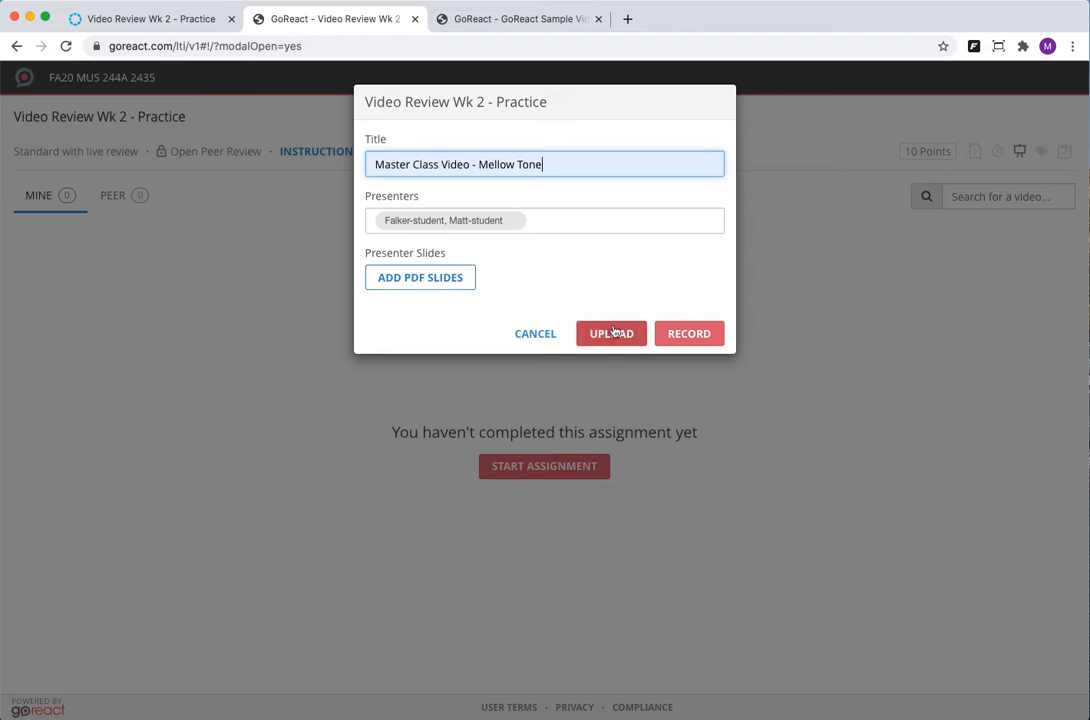
{"action": "left_click", "coordinate": [611, 333]}
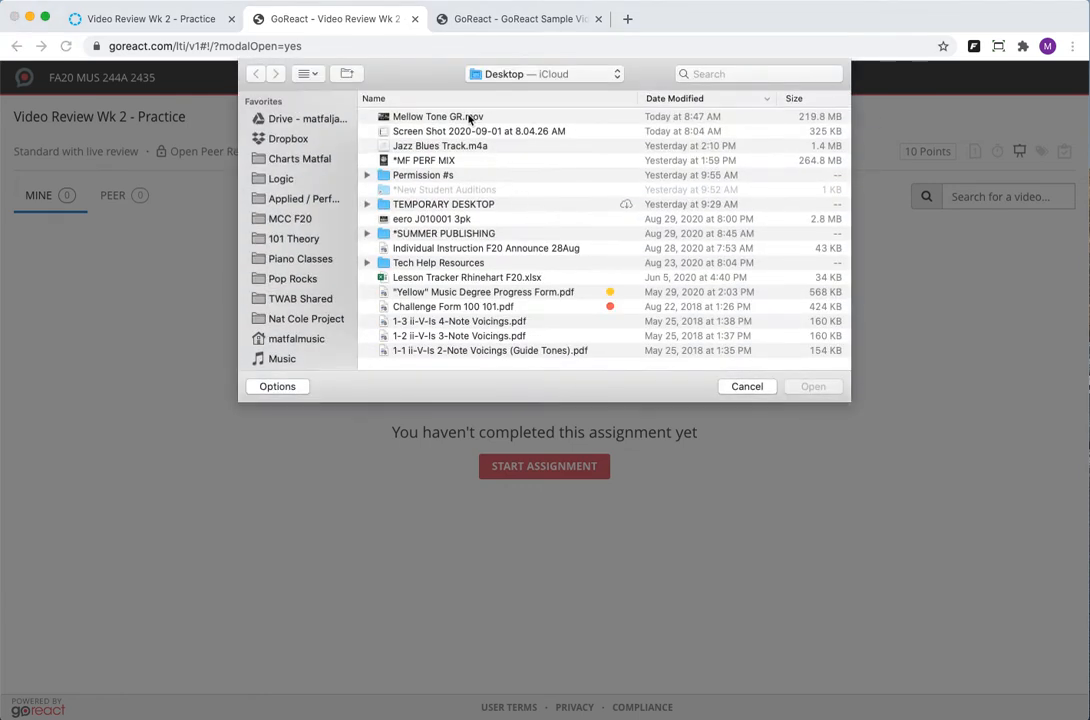
Pick Mellow Tone GR.mov and start uploading it.
{"action": "left_click", "coordinate": [746, 386]}
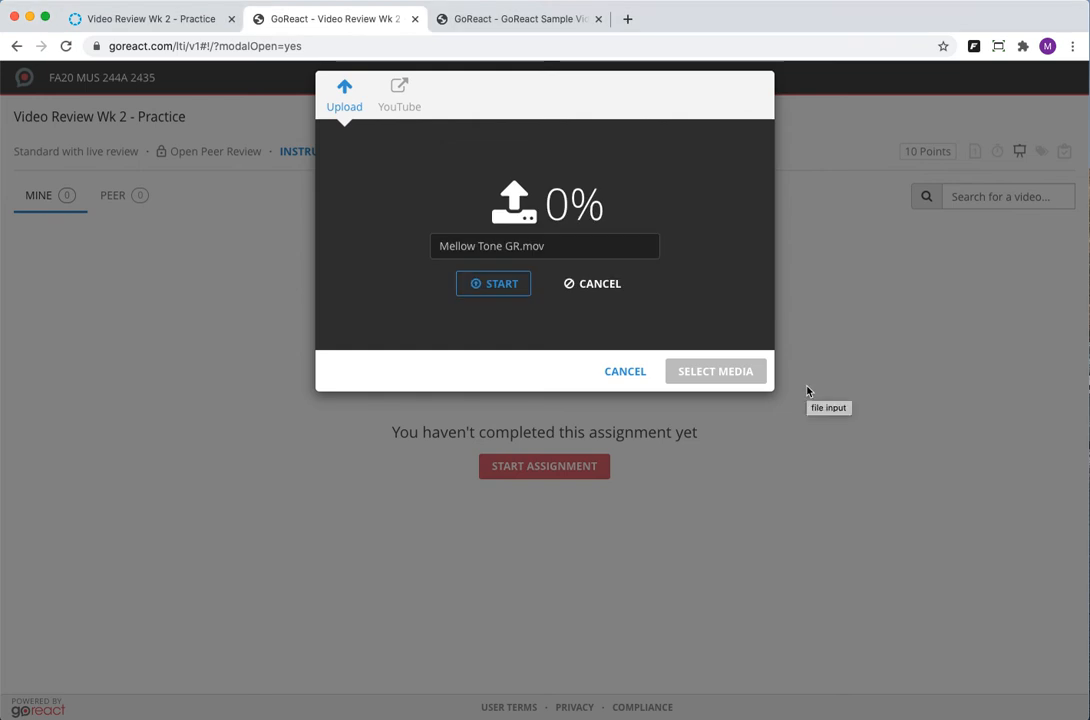
{"action": "mouse_move", "coordinate": [412, 701]}
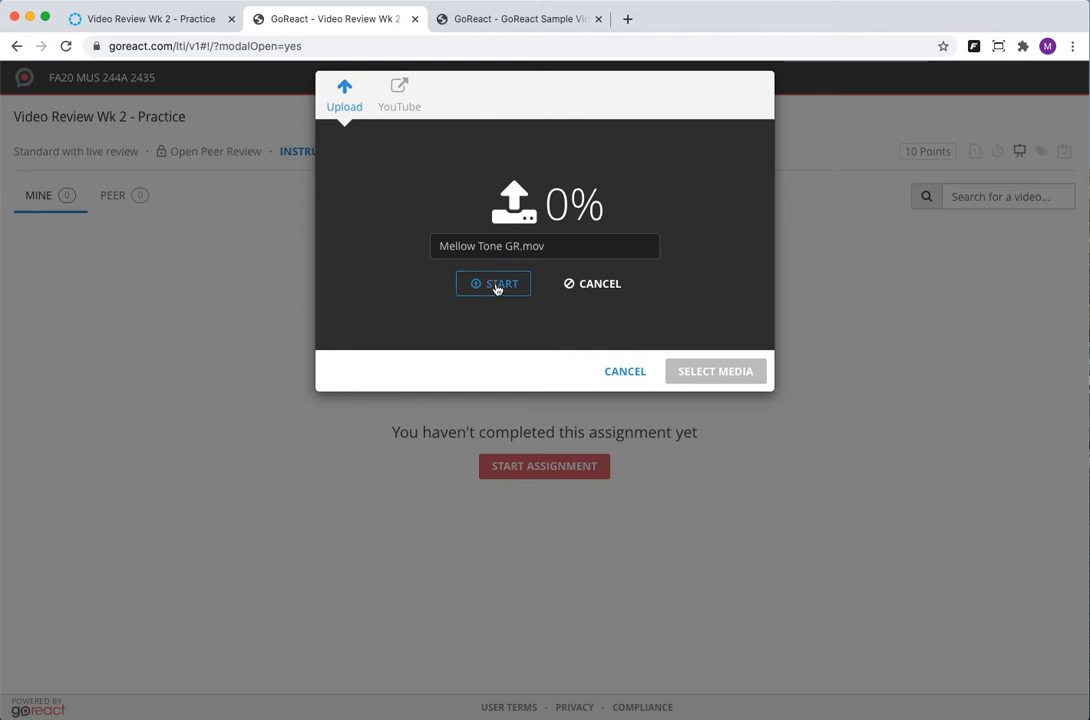
{"action": "left_click", "coordinate": [493, 283]}
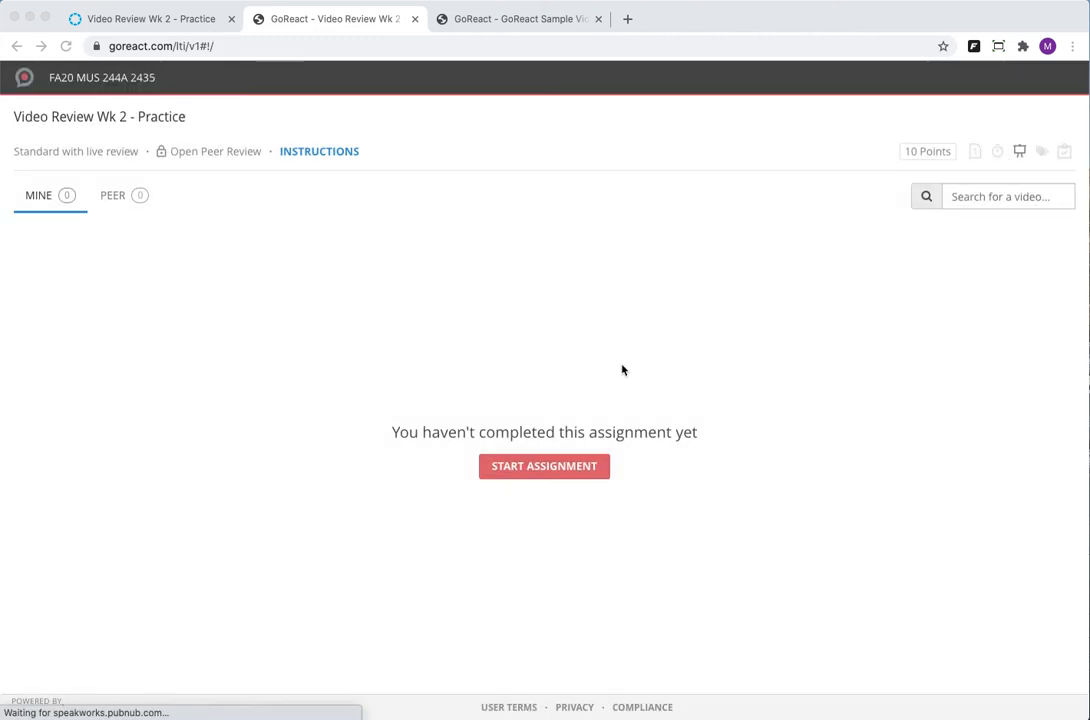
Open the processed Master Class Video - Mellow Tone submission for review.
{"action": "left_click", "coordinate": [544, 466]}
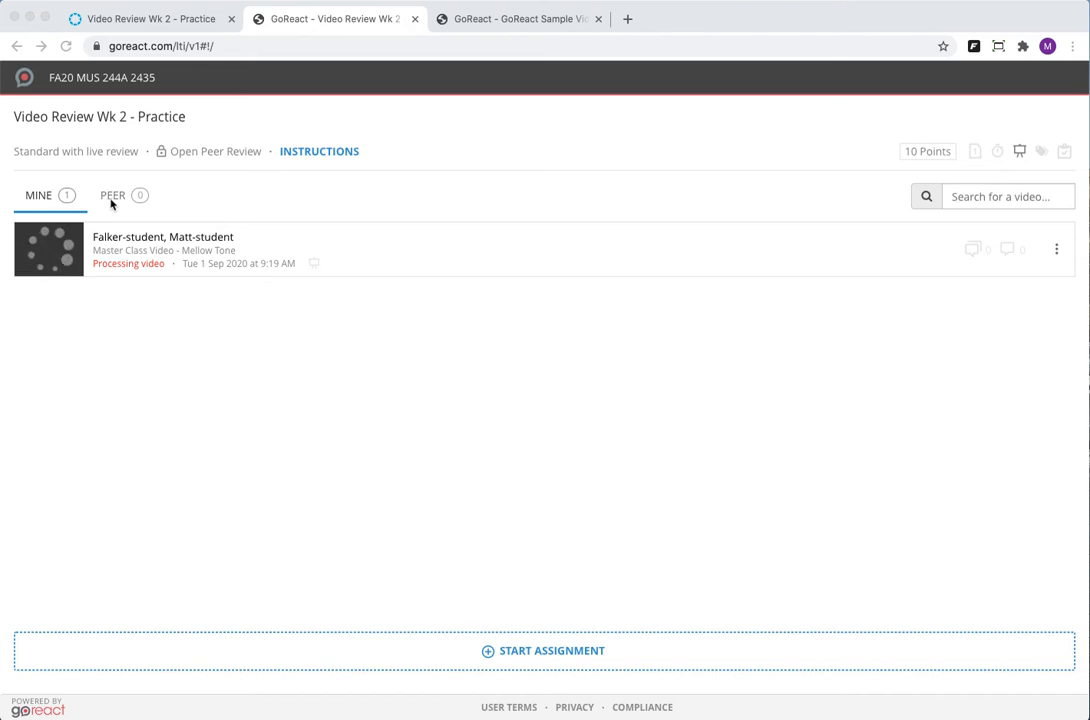
{"action": "mouse_move", "coordinate": [128, 182]}
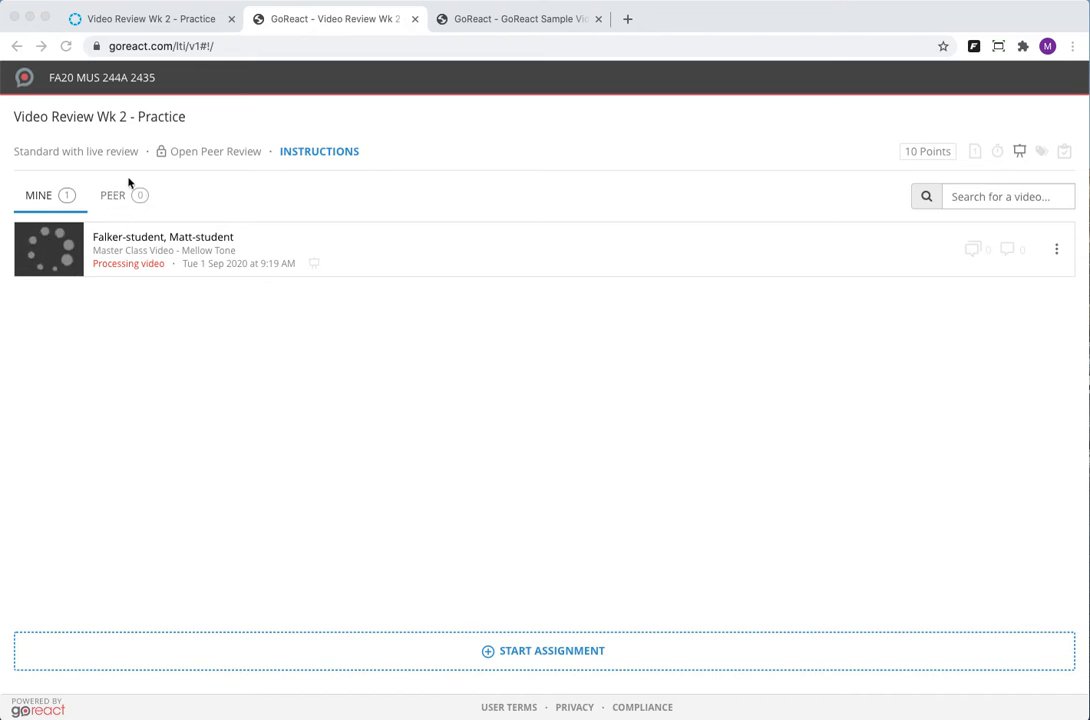
{"action": "mouse_move", "coordinate": [272, 412]}
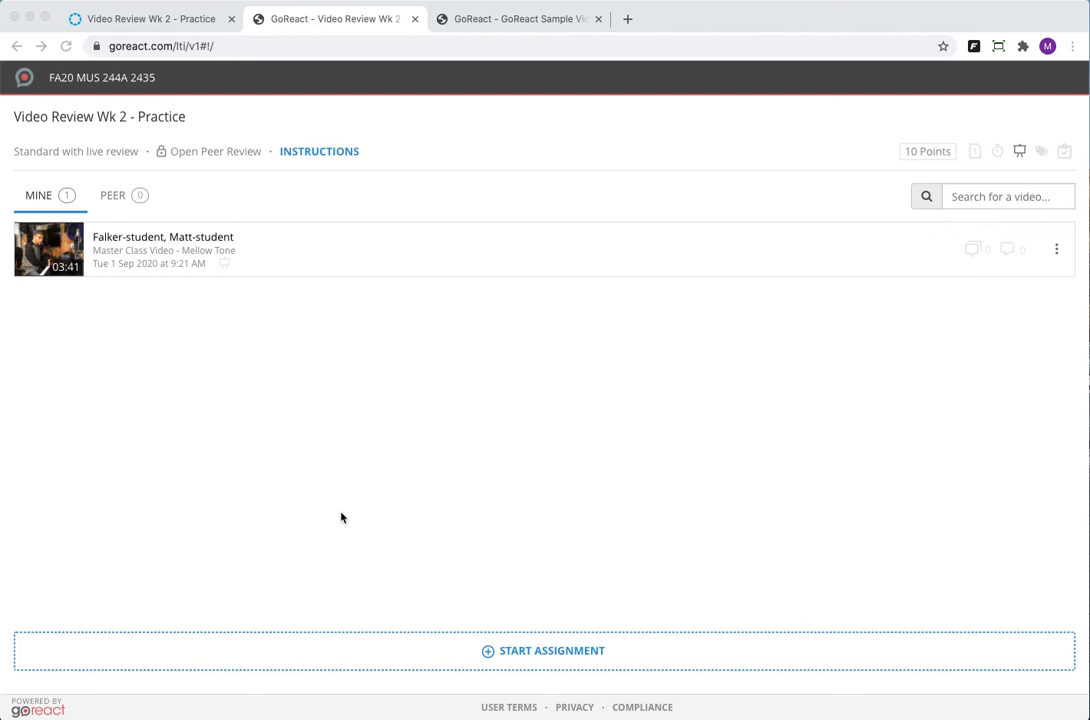
{"action": "mouse_move", "coordinate": [50, 250]}
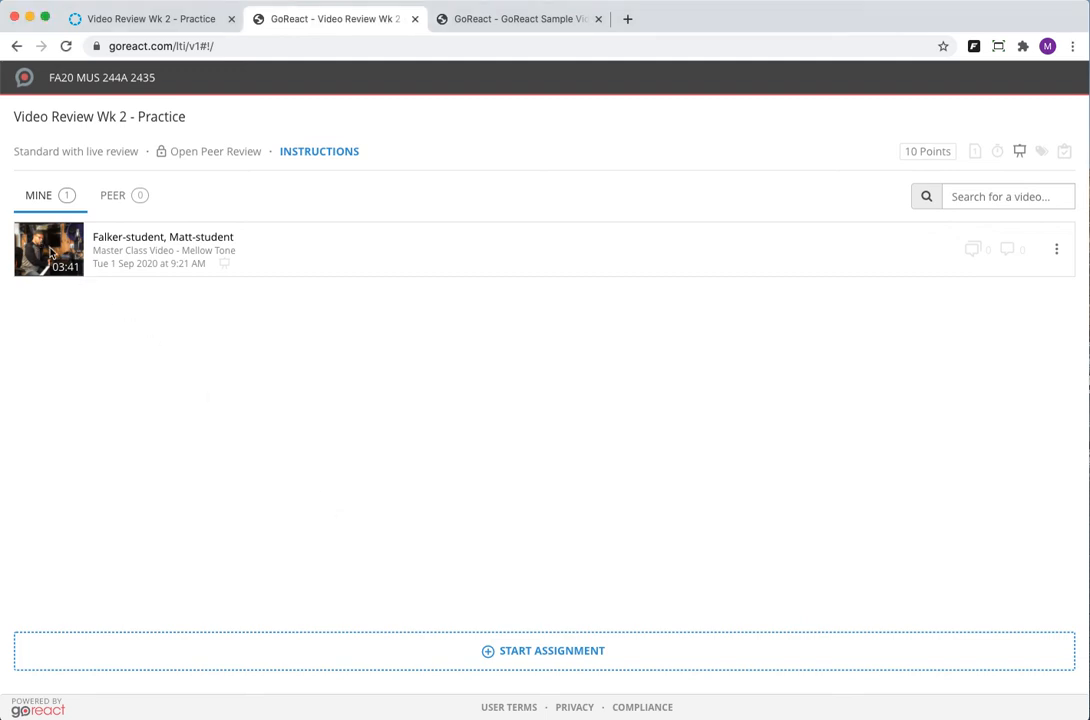
{"action": "left_click", "coordinate": [48, 249]}
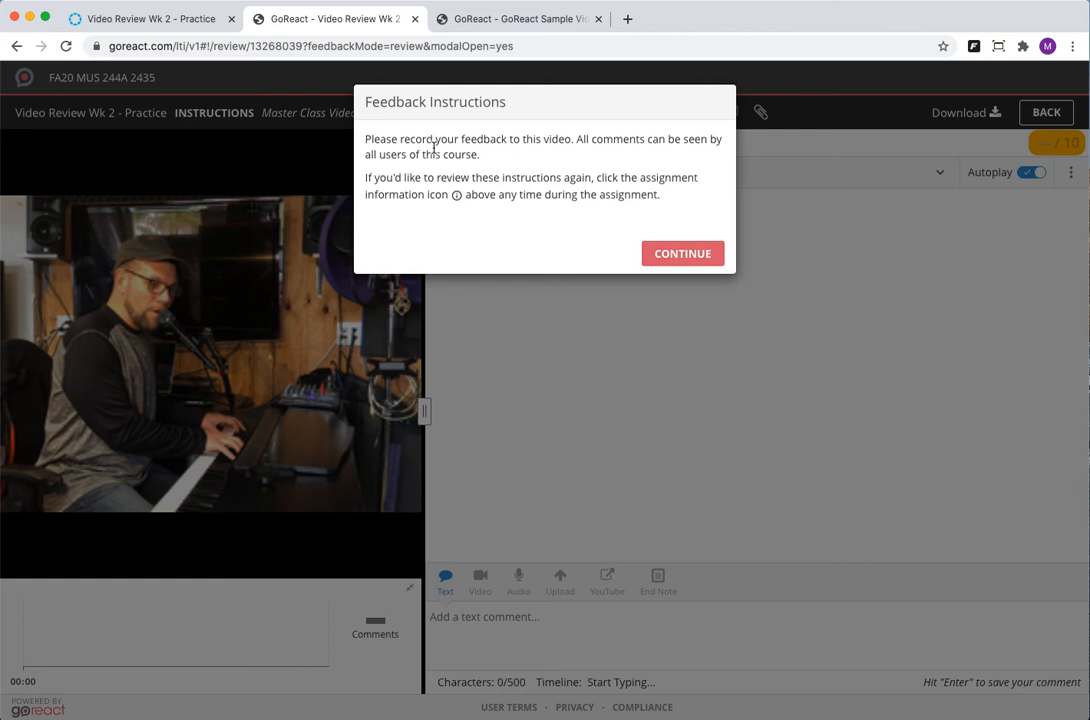
Dismiss the feedback instructions and focus the 'Add a text comment' box.
{"action": "left_click", "coordinate": [683, 253]}
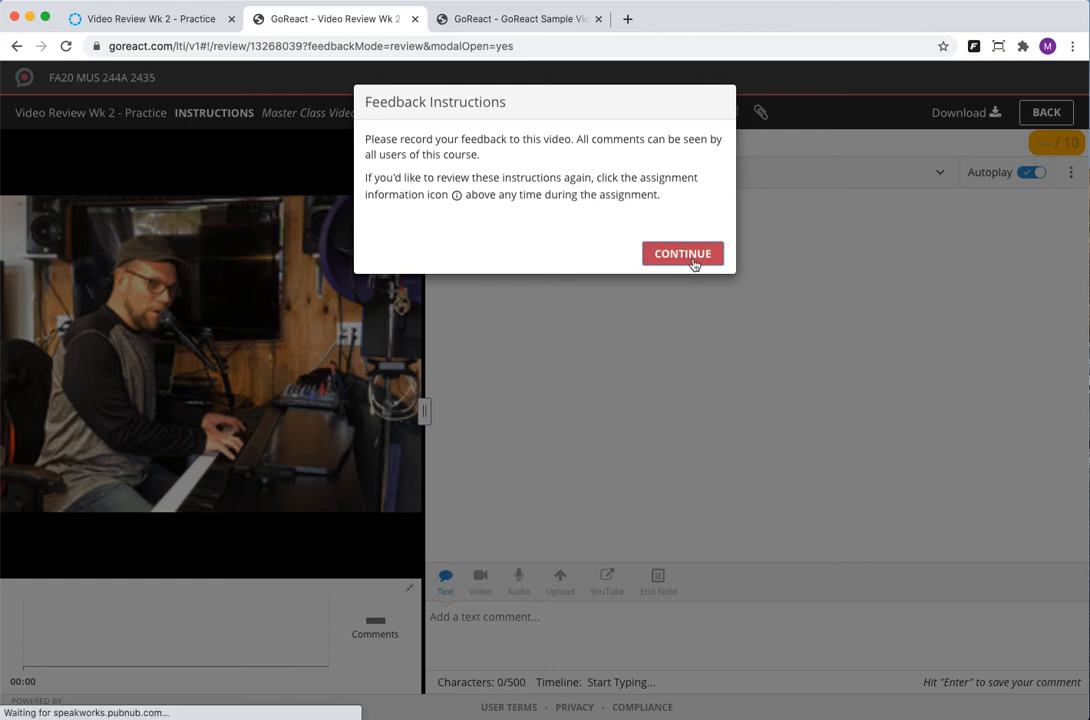
{"action": "left_click", "coordinate": [682, 253]}
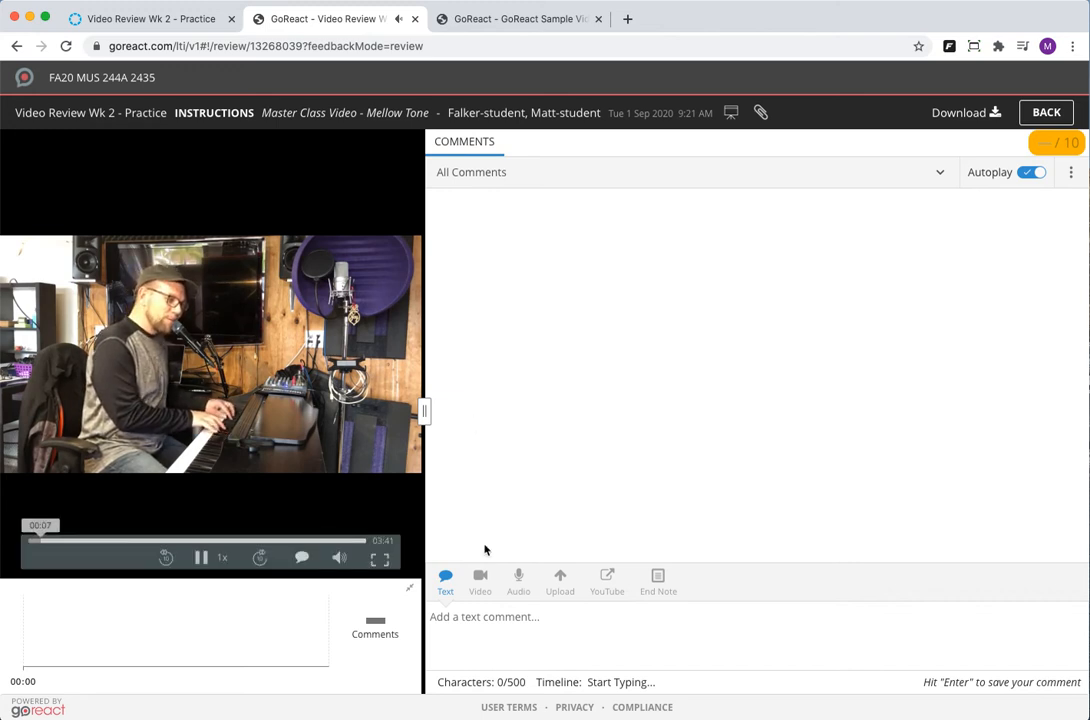
{"action": "left_click", "coordinate": [484, 616]}
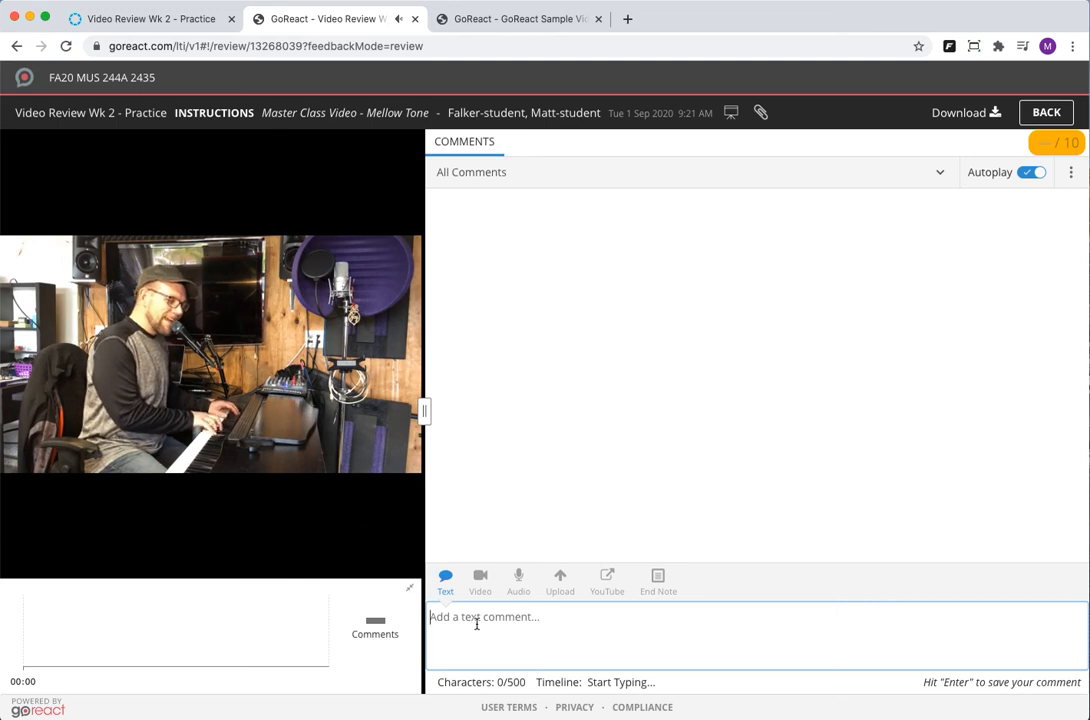
Post the comment 'Please sing in tune.' at 00:10 and pause the video.
{"action": "type", "text": "Please sing"}
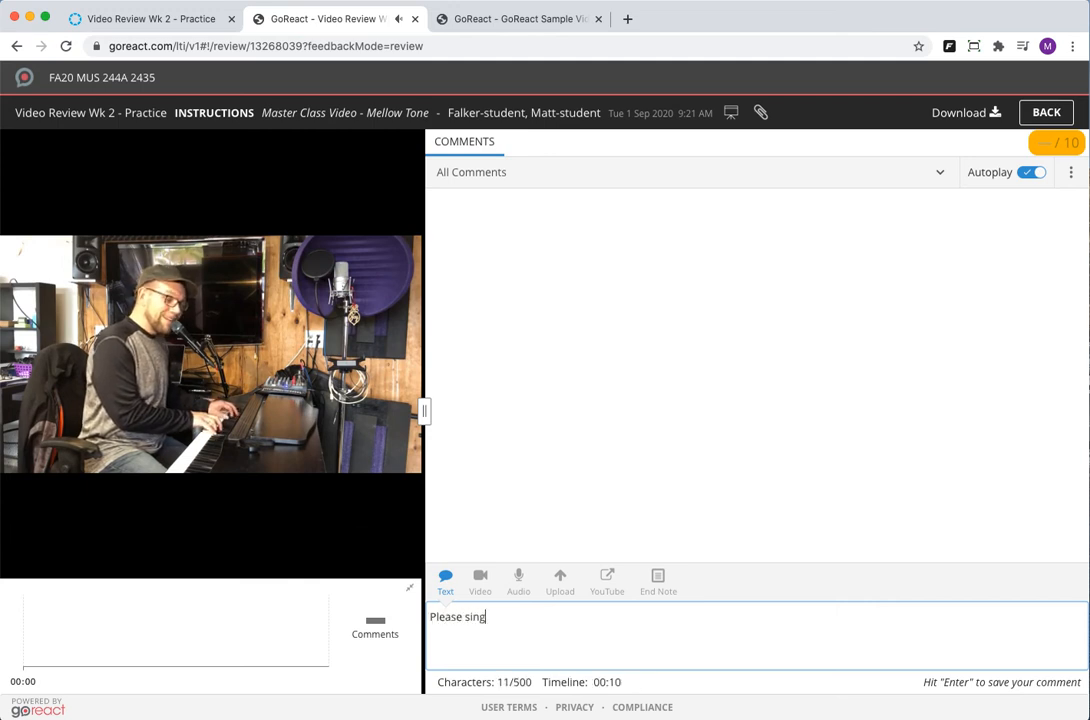
{"action": "type", "text": "in tun"}
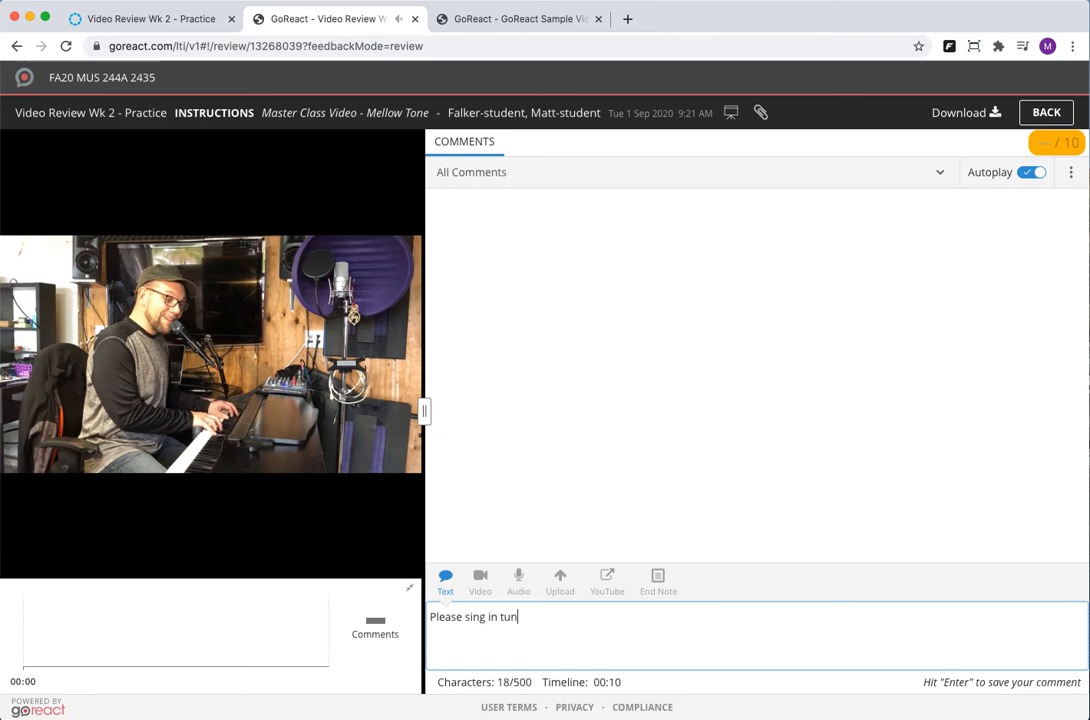
{"action": "type", "text": "e."}
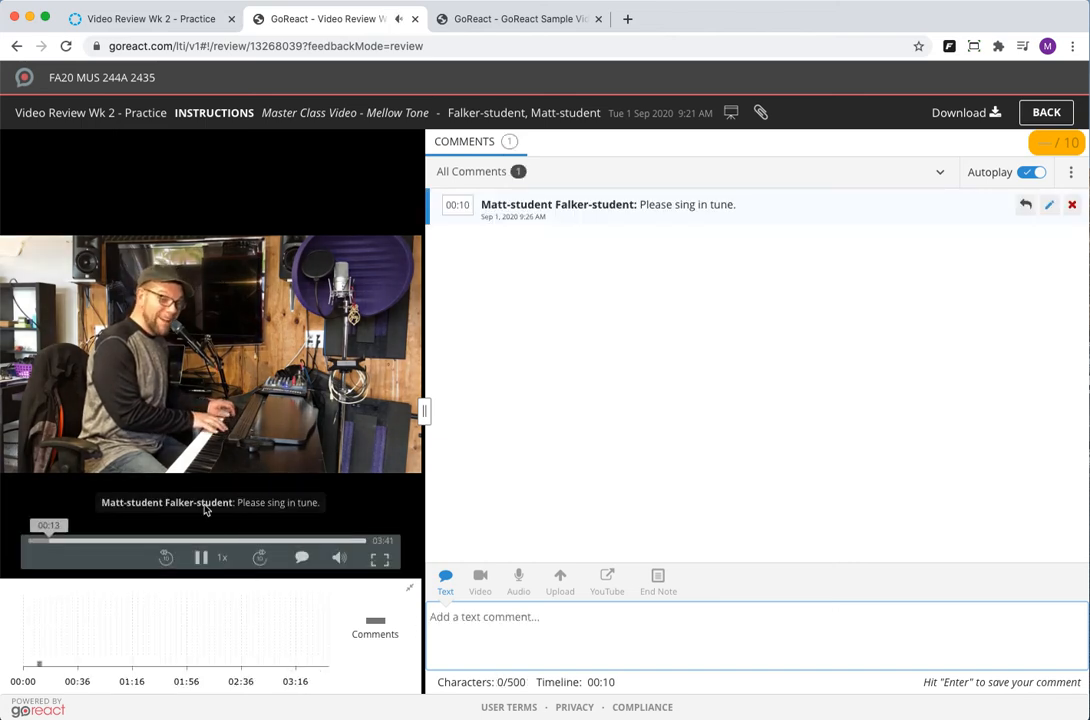
{"action": "left_click", "coordinate": [200, 557]}
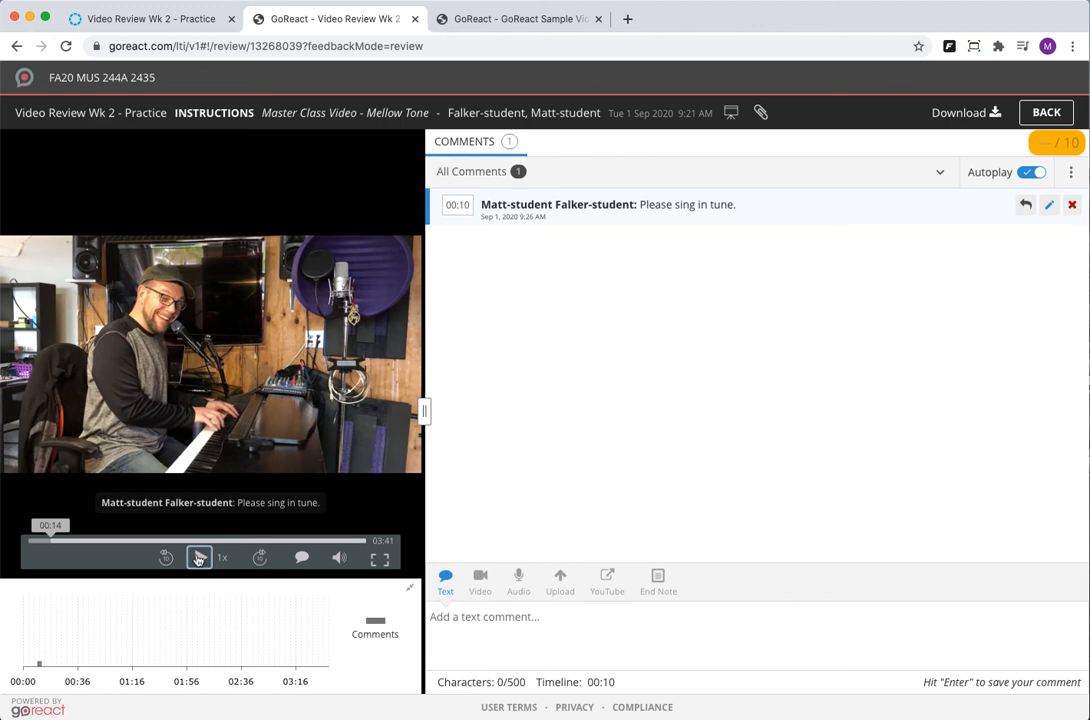
Resume playback and add the comment 'Please look at the camera' at 00:18.
{"action": "left_click", "coordinate": [199, 557]}
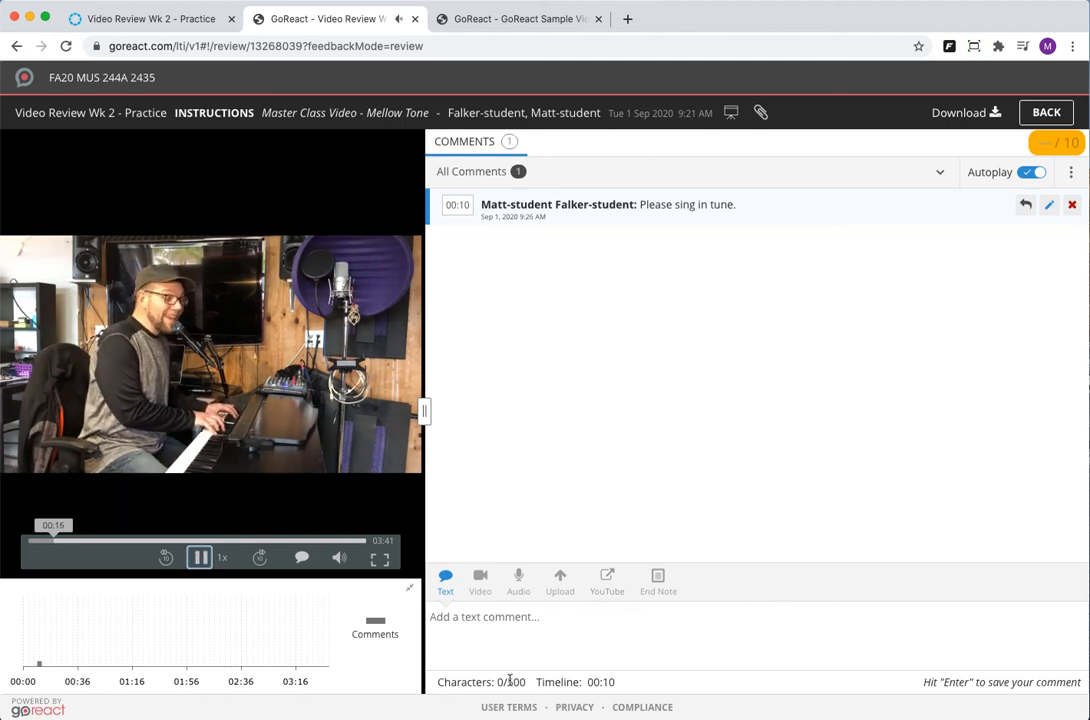
{"action": "type", "text": "Please"}
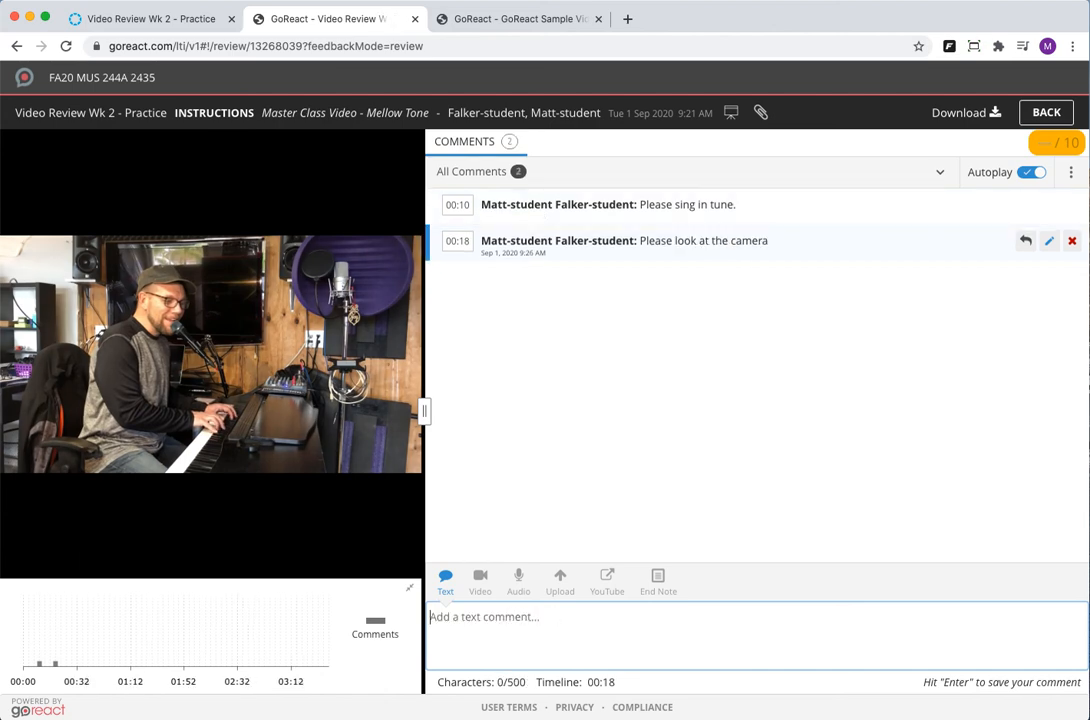
{"action": "left_click", "coordinate": [210, 355]}
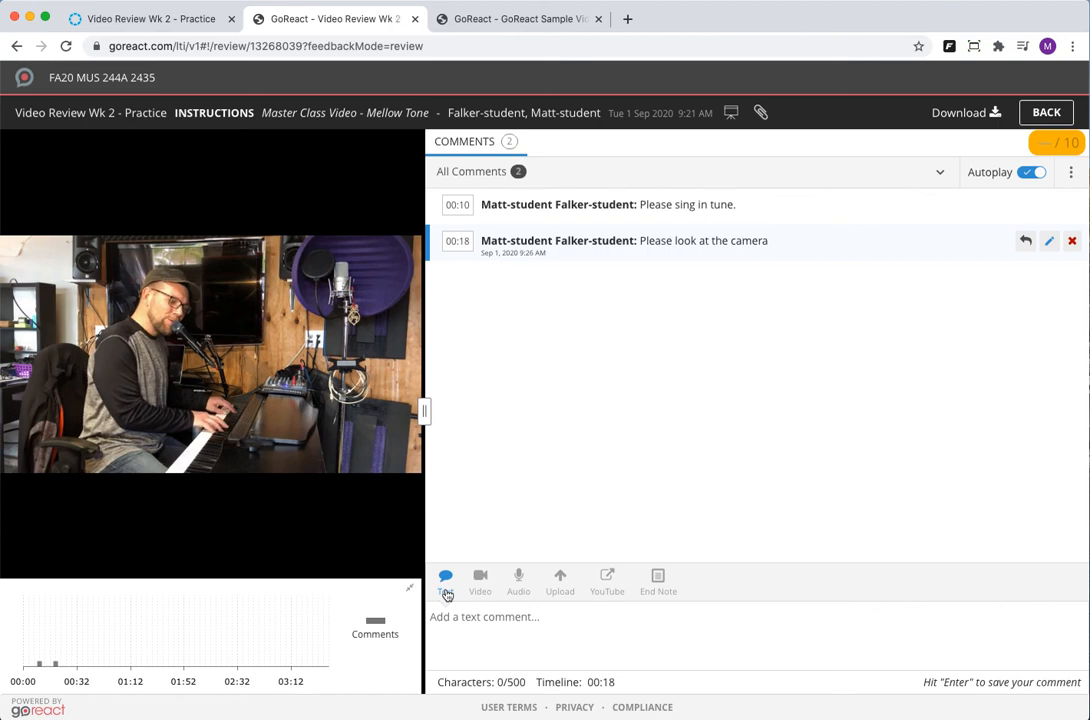
{"action": "mouse_move", "coordinate": [480, 581]}
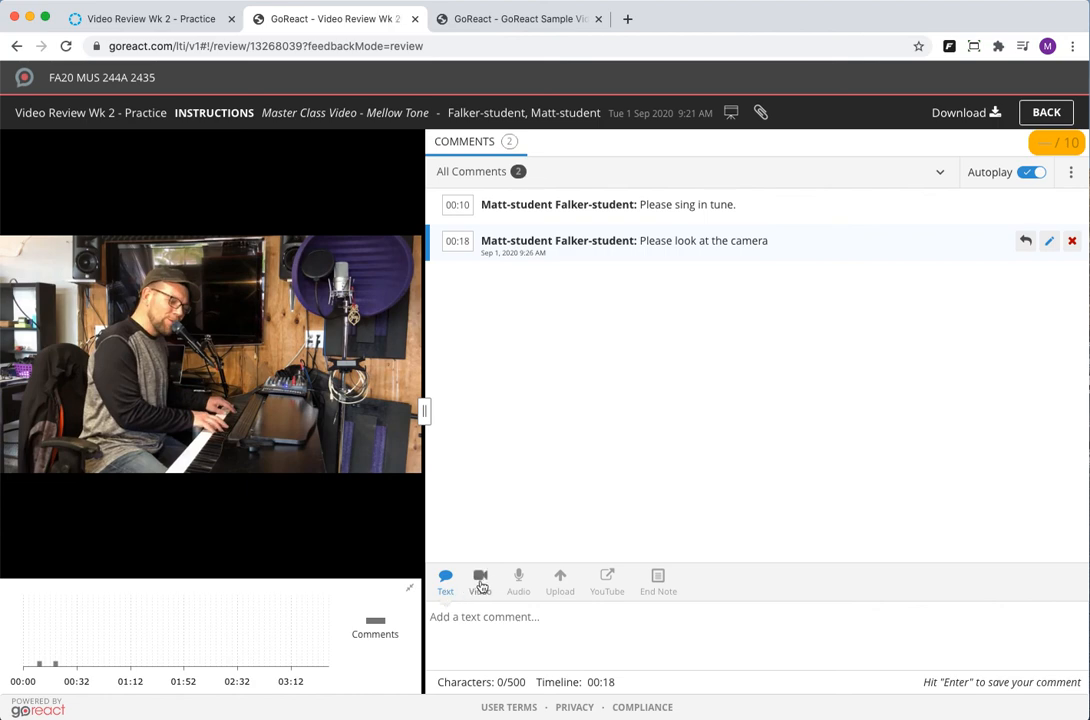